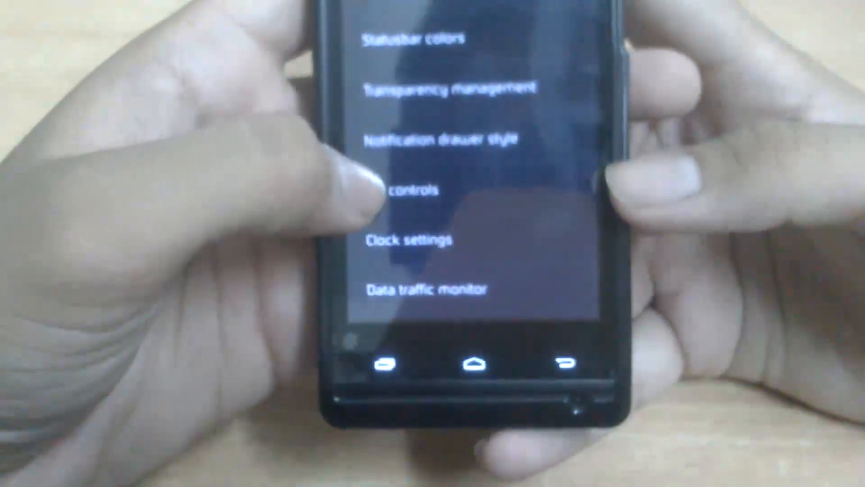
Open the Pie controls settings page with its enable, trigger and navigation key size options.
click(403, 190)
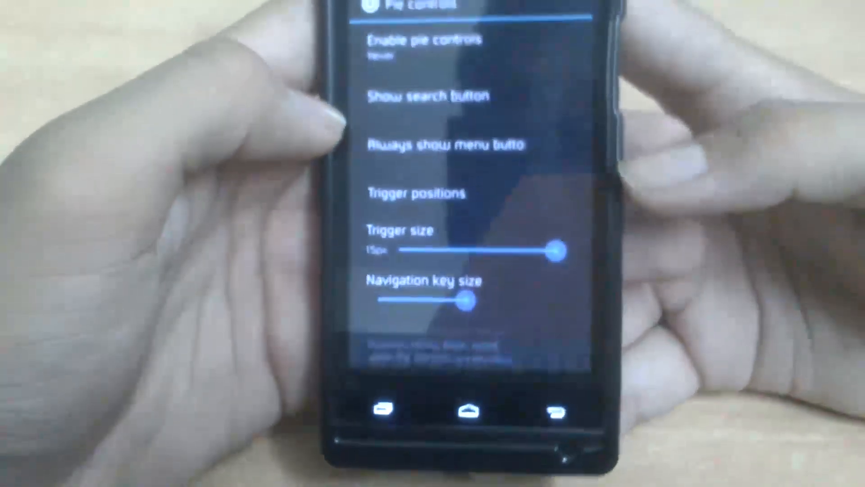